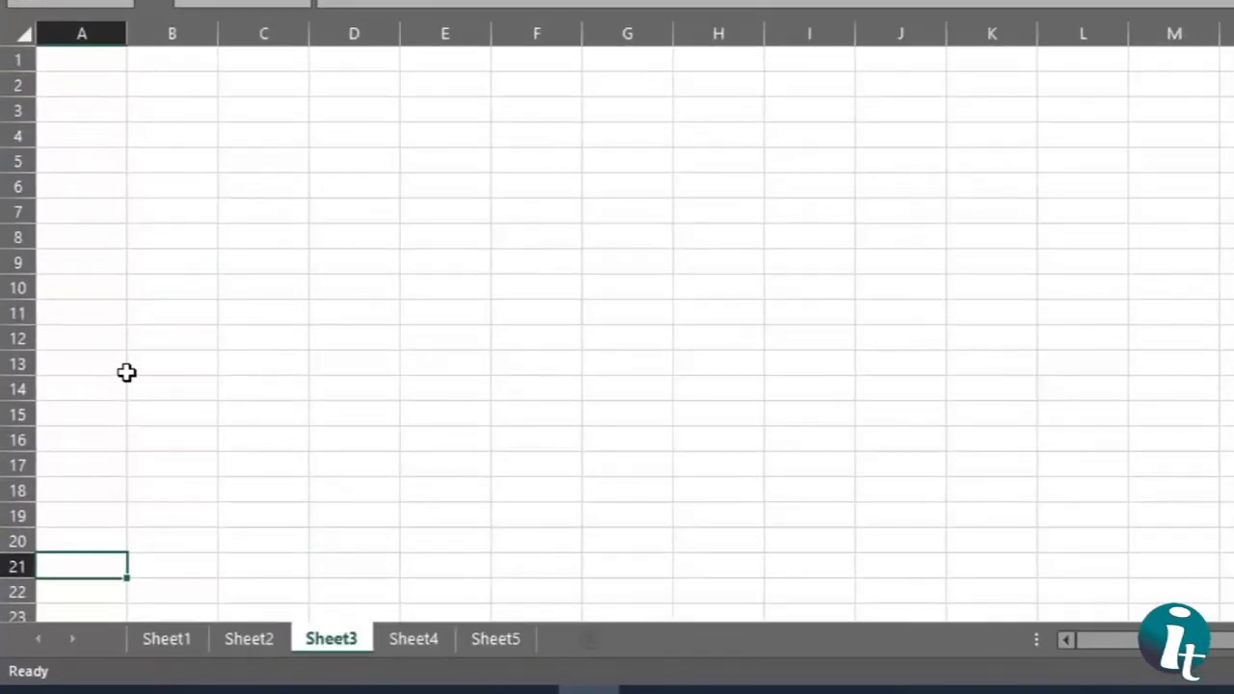
Step: Switch between Sheet1, Sheet3 and neighbouring sheet tabs of the blank workbook
click(166, 638)
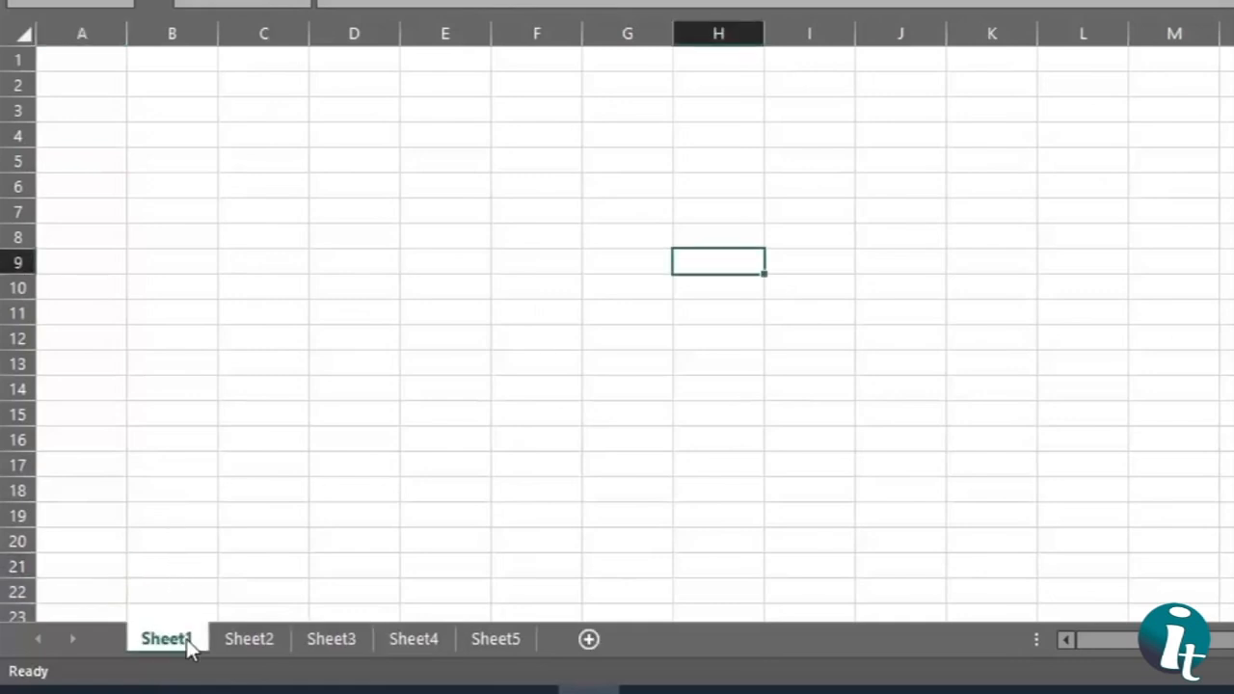
click(332, 638)
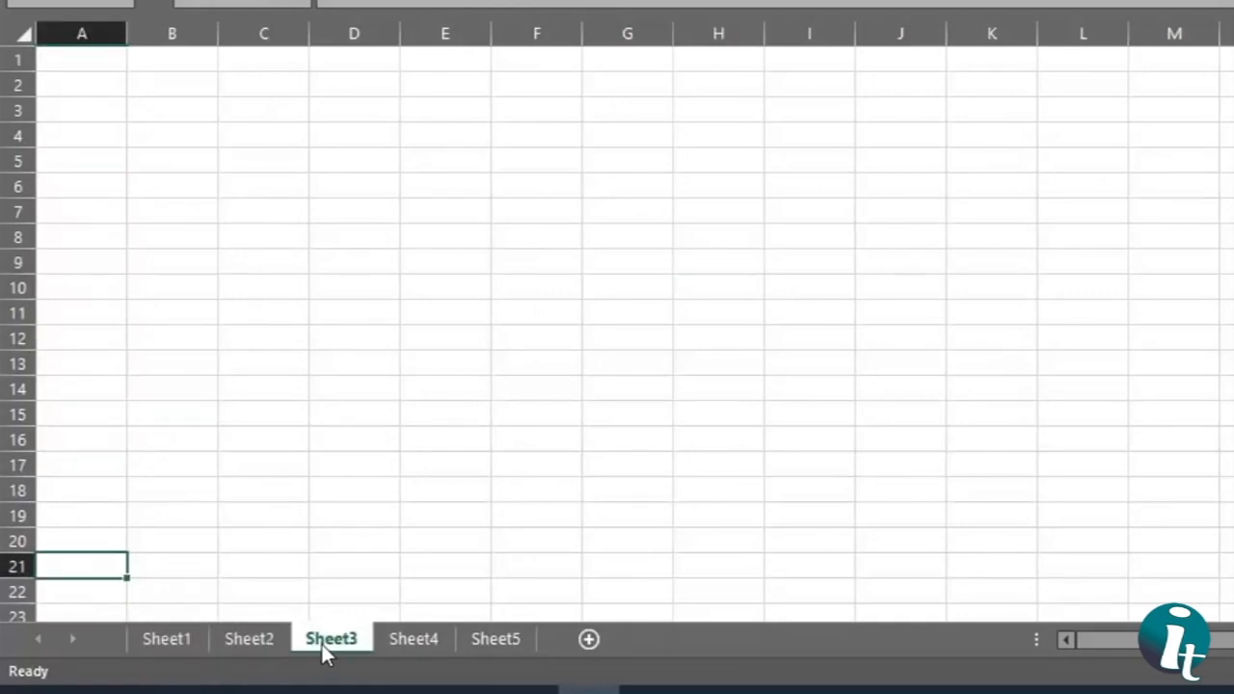
click(588, 640)
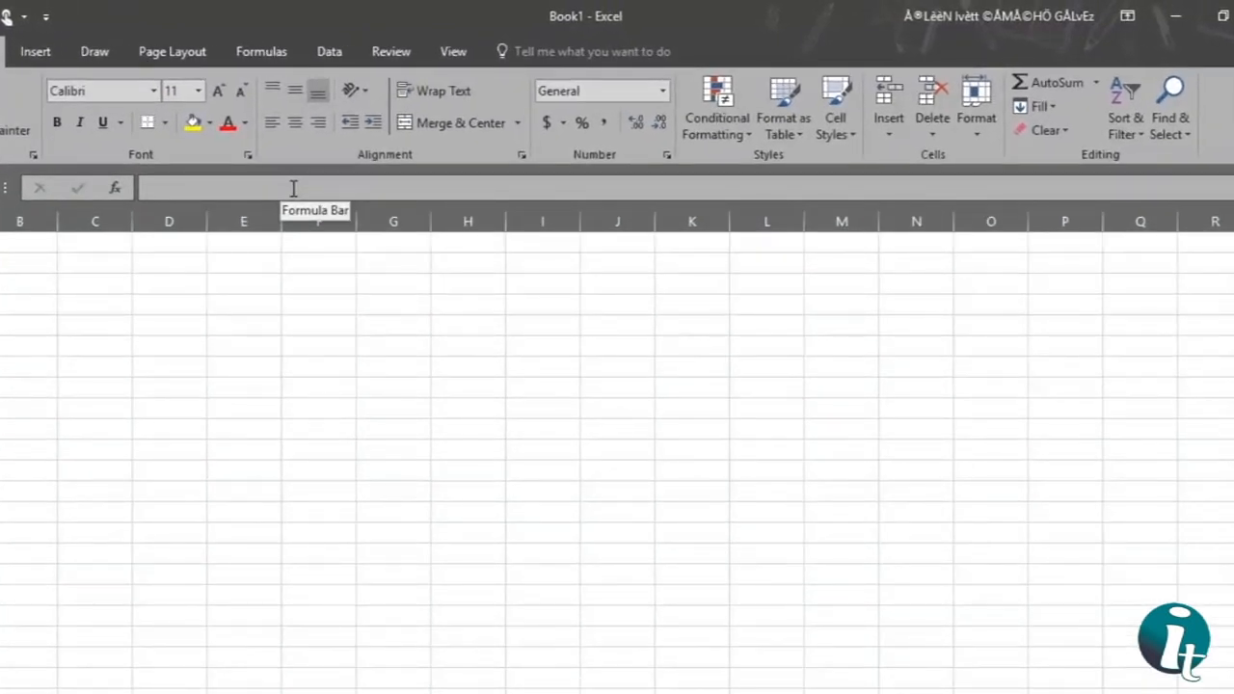
click(293, 189)
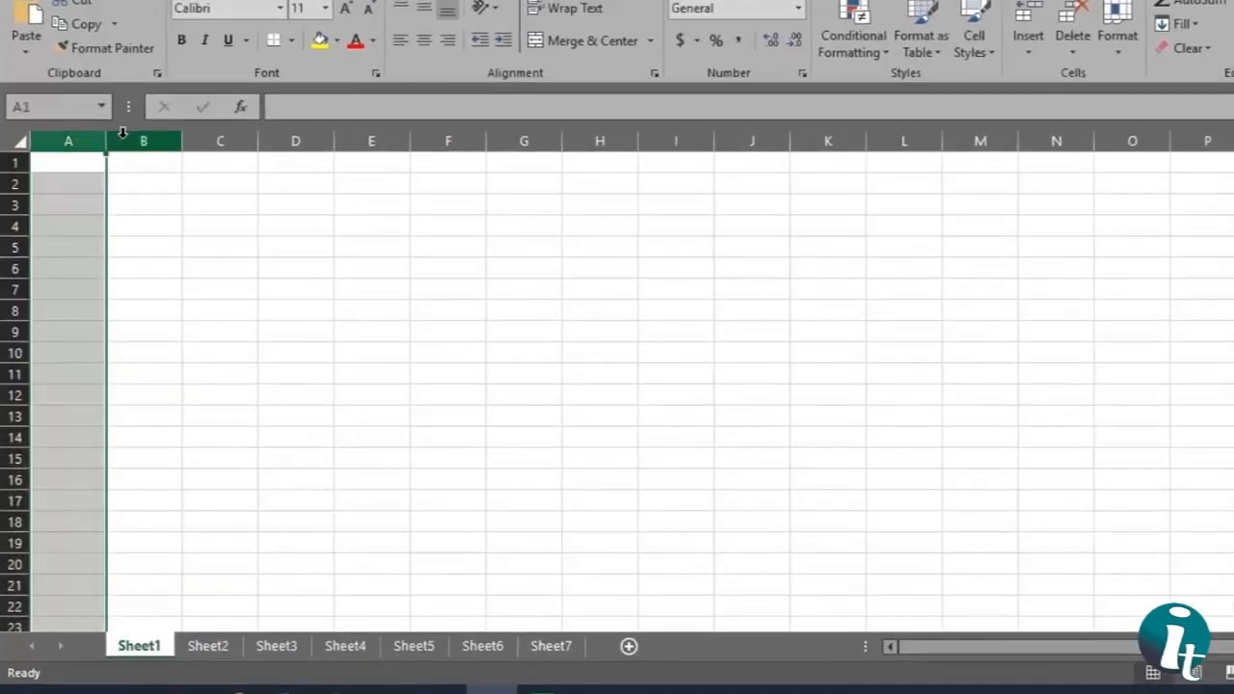
Step: Select whole column C, then the entire row 1 and the row below it
click(220, 141)
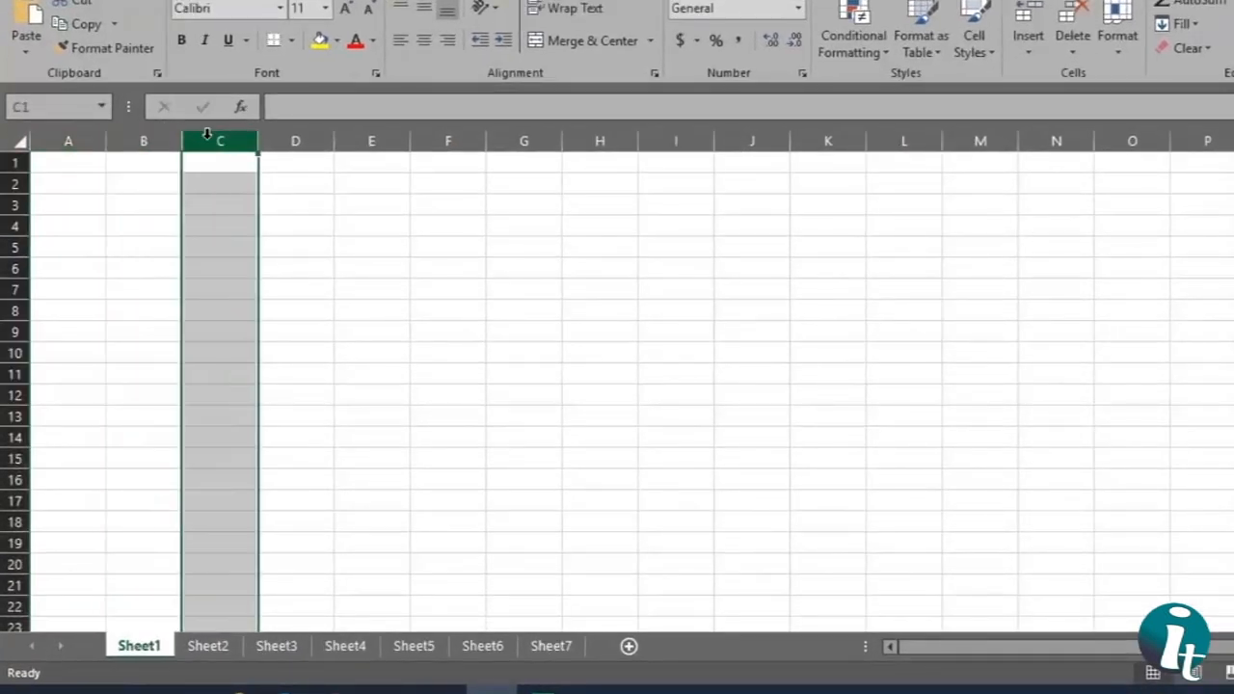
click(67, 162)
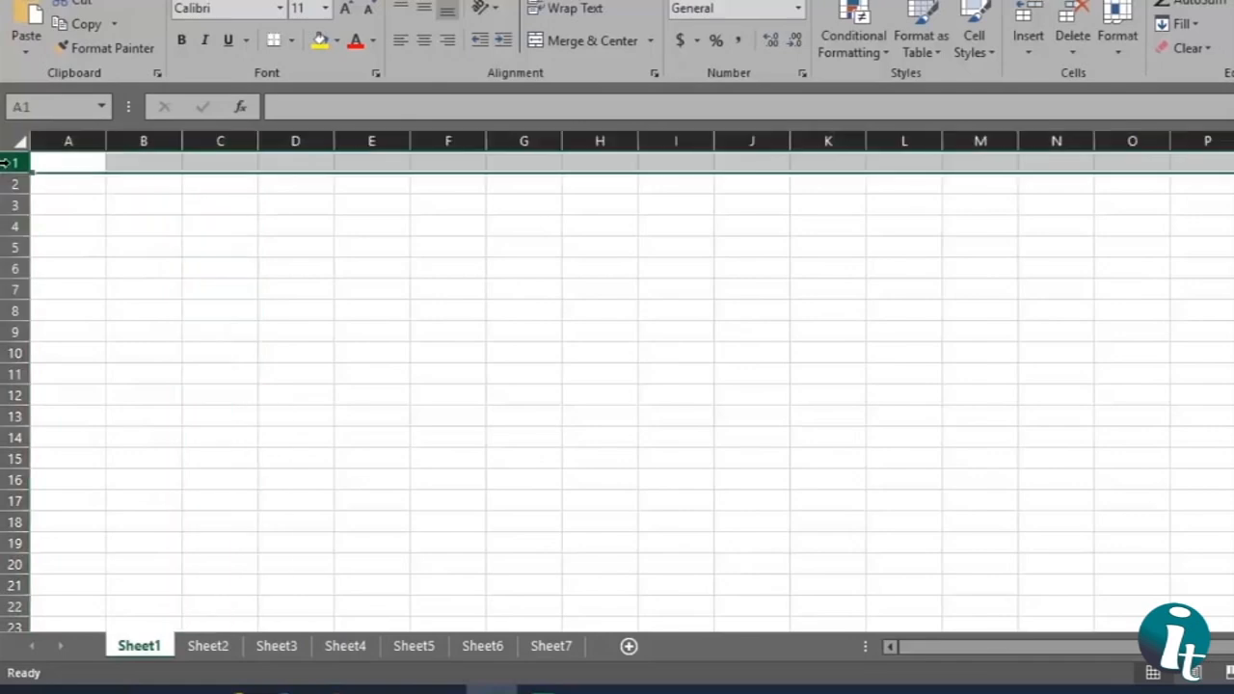
click(67, 205)
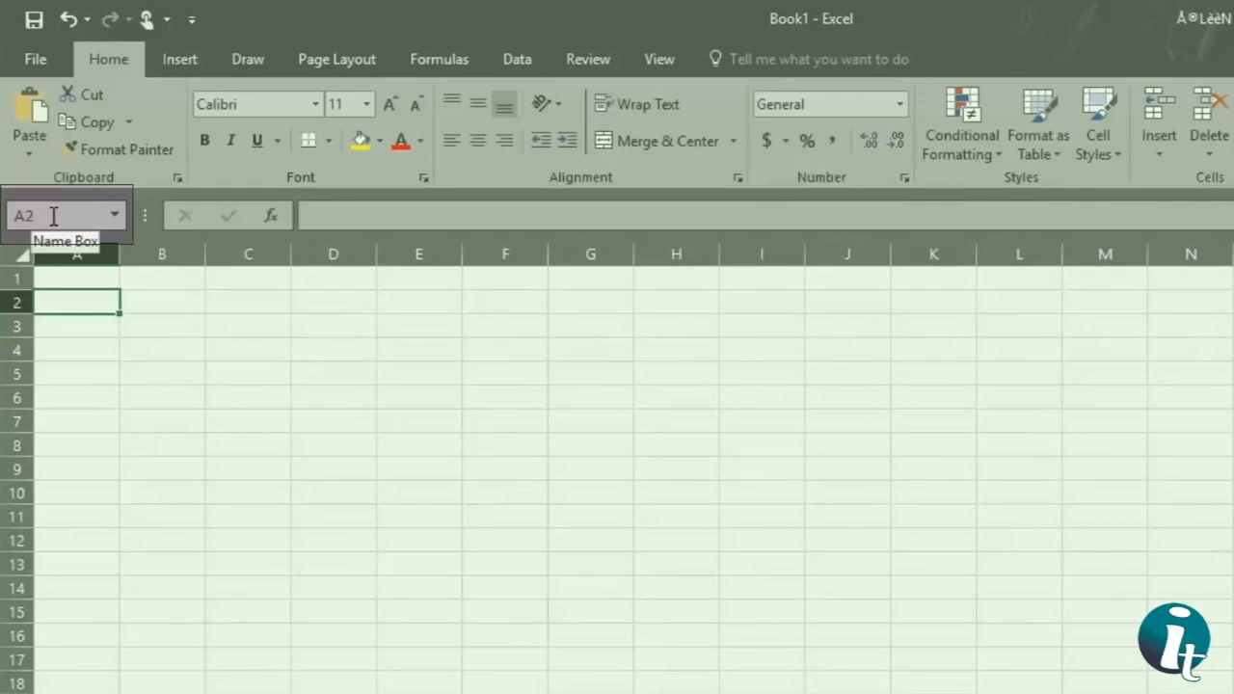
mouse_move(146, 349)
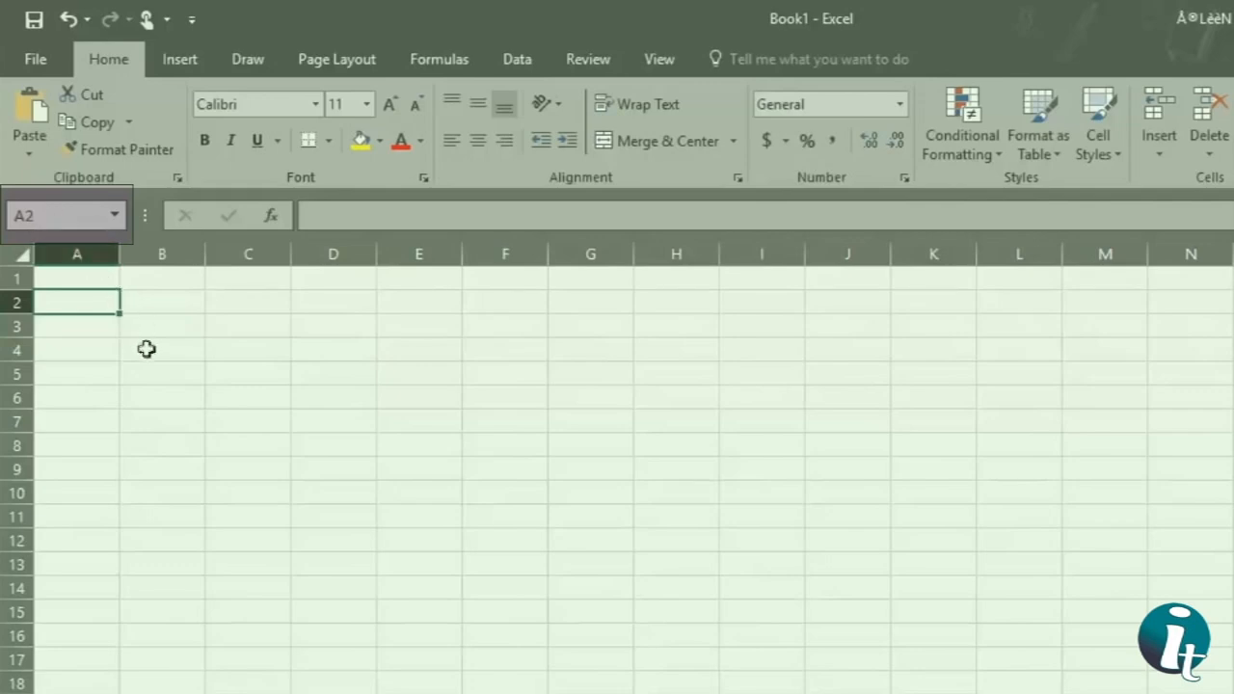